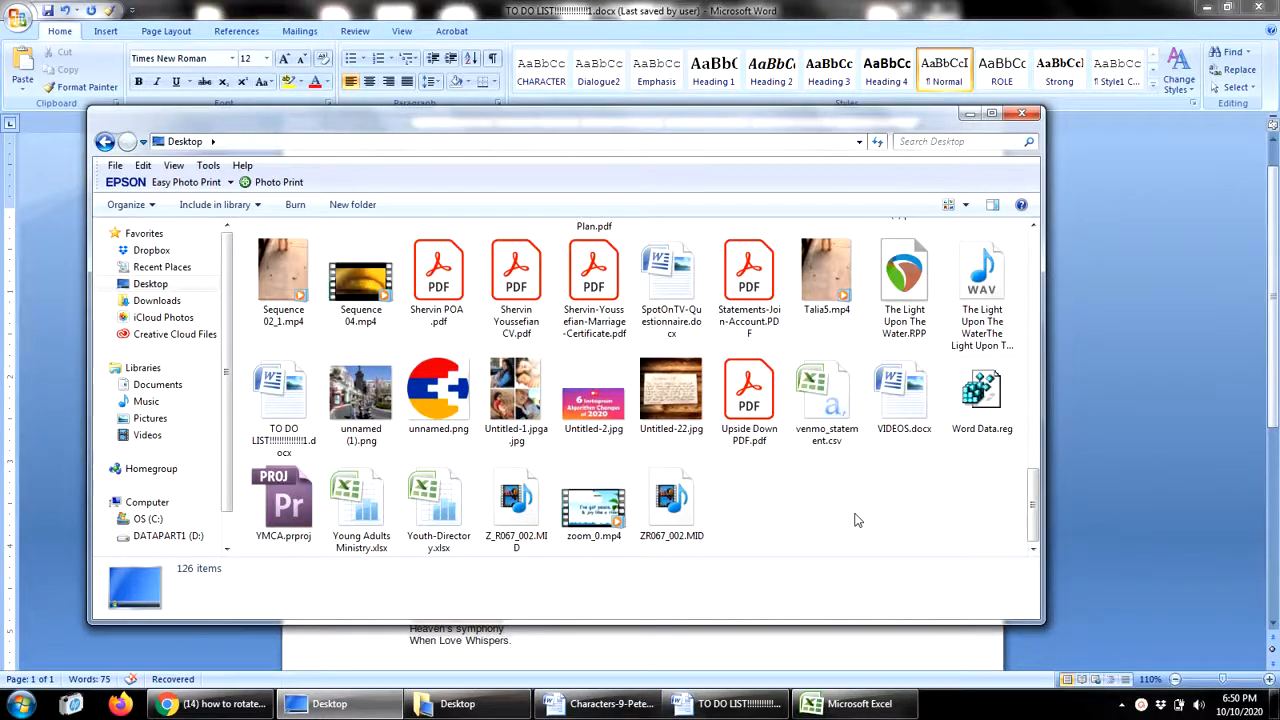
pyautogui.moveTo(851, 514)
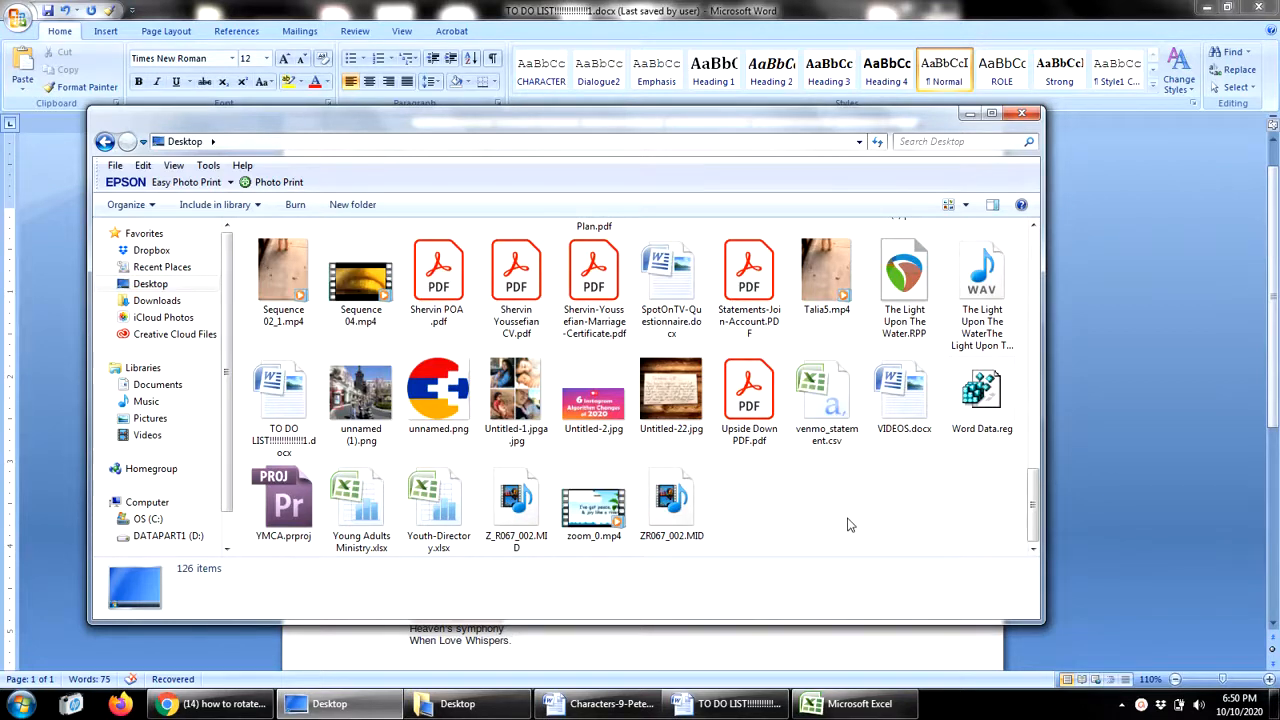
pyautogui.moveTo(850, 498)
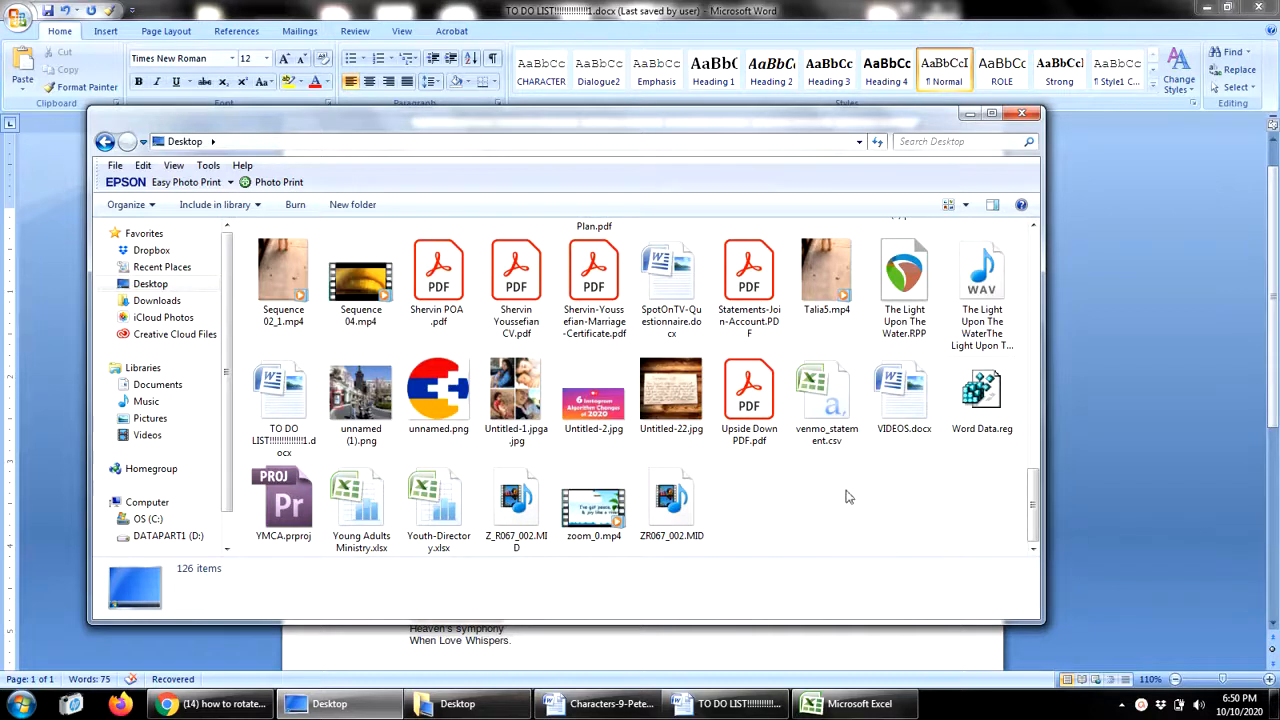
pyautogui.moveTo(785, 477)
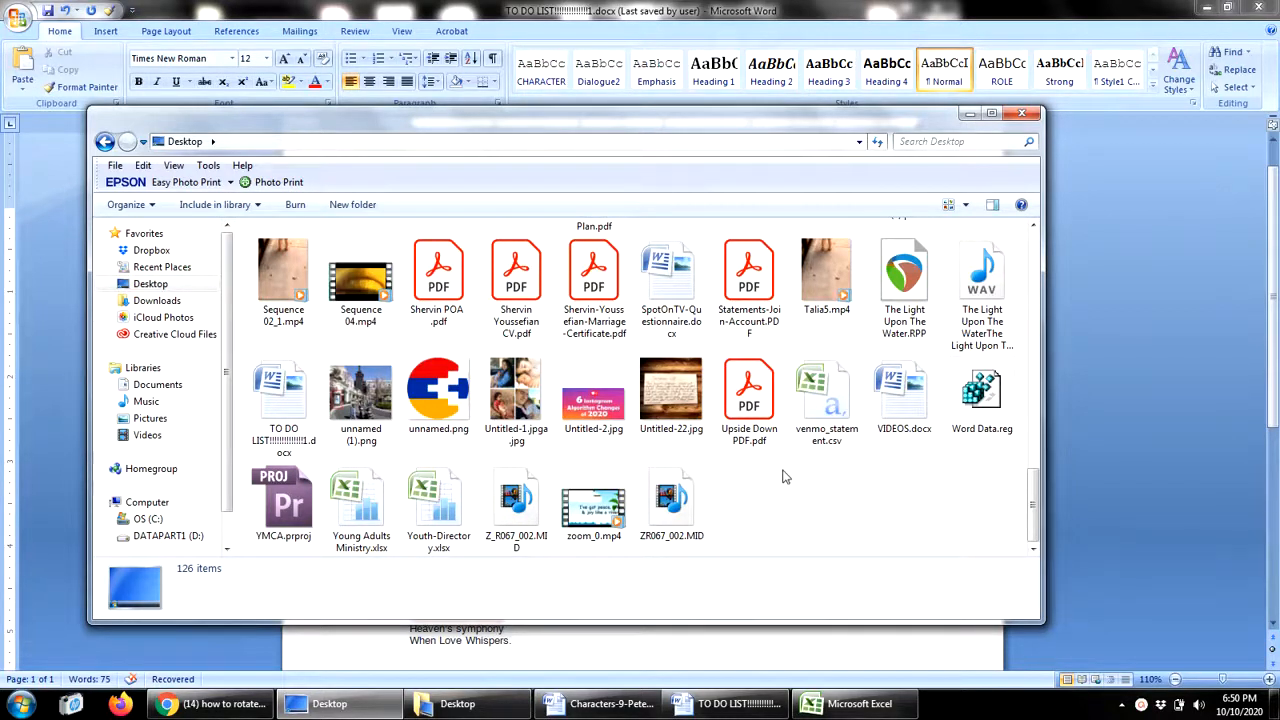
# Open Upside Down PDF.pdf from the Desktop in Acrobat.
pyautogui.click(749, 390)
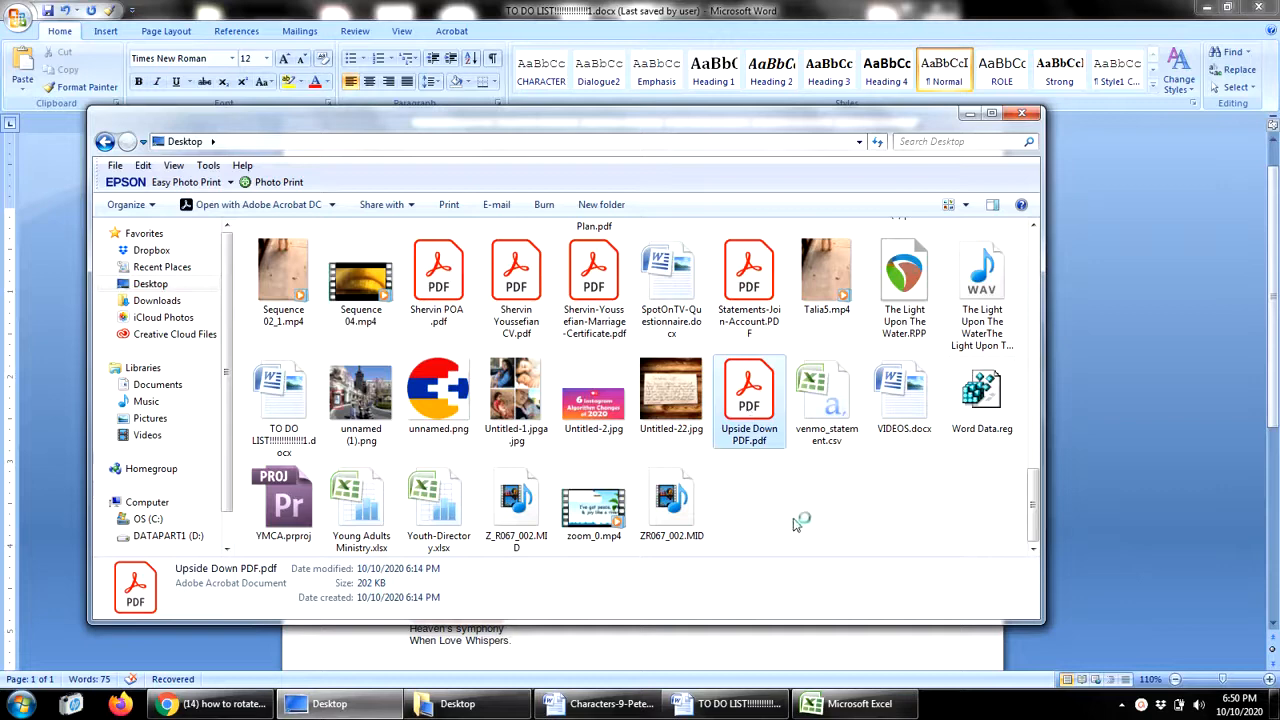
pyautogui.doubleClick(749, 390)
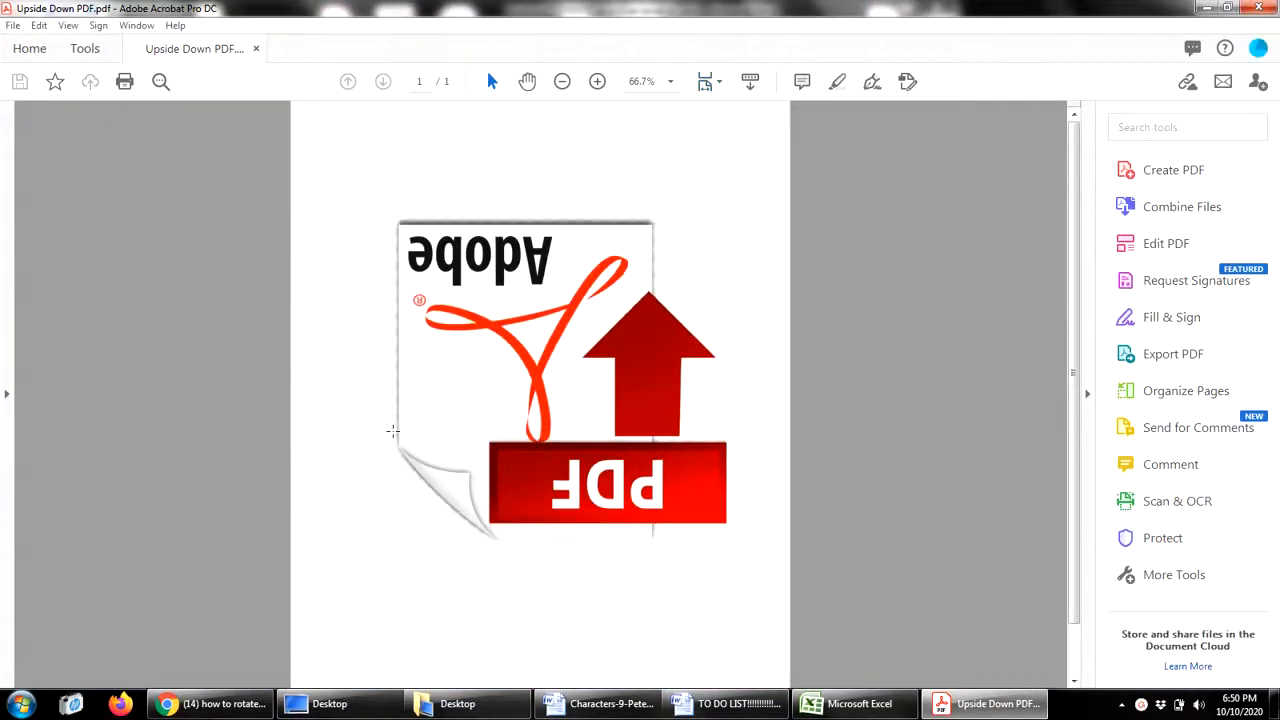
# Rotate the page view clockwise so the logo reads upright, PDF on top.
pyautogui.click(68, 25)
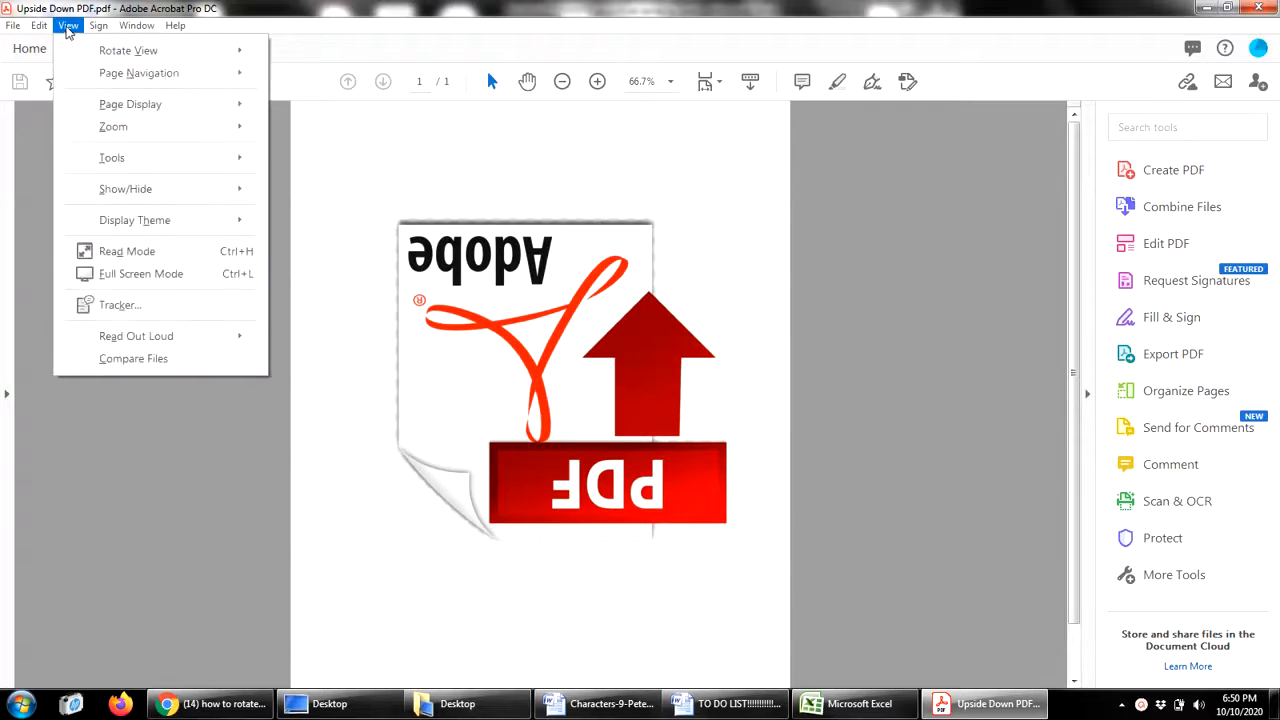
pyautogui.moveTo(128, 50)
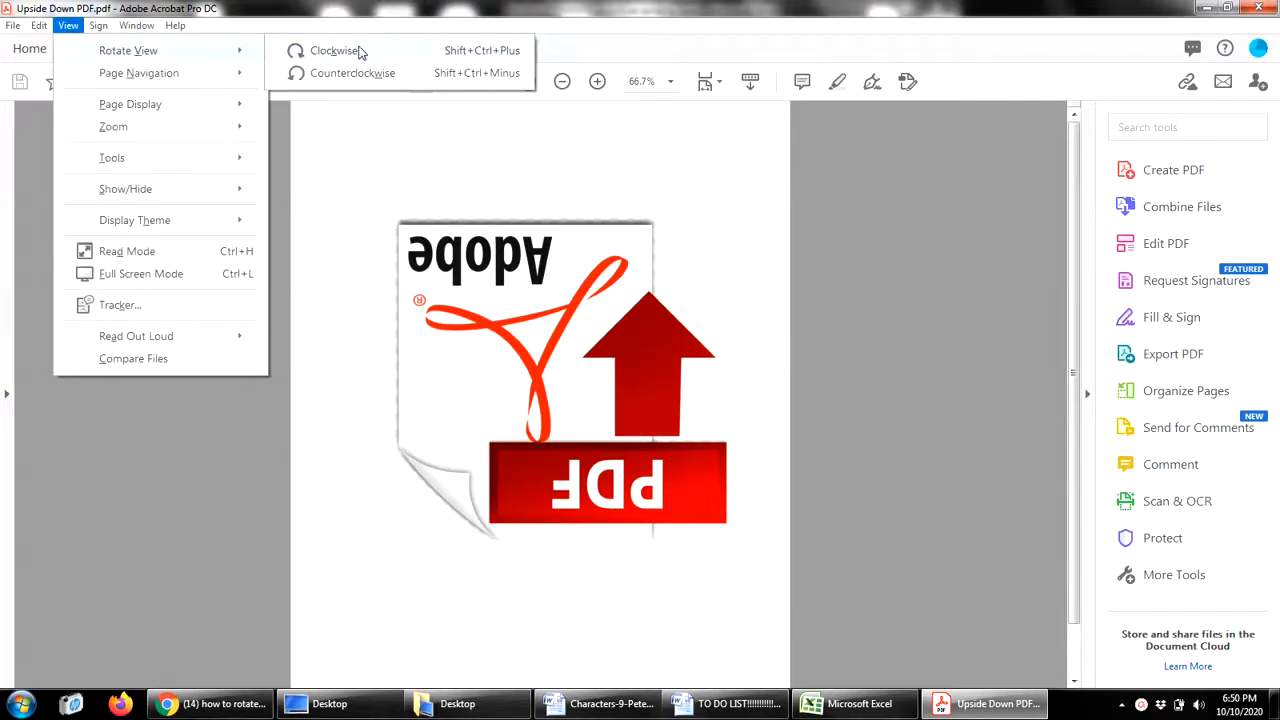
pyautogui.click(334, 50)
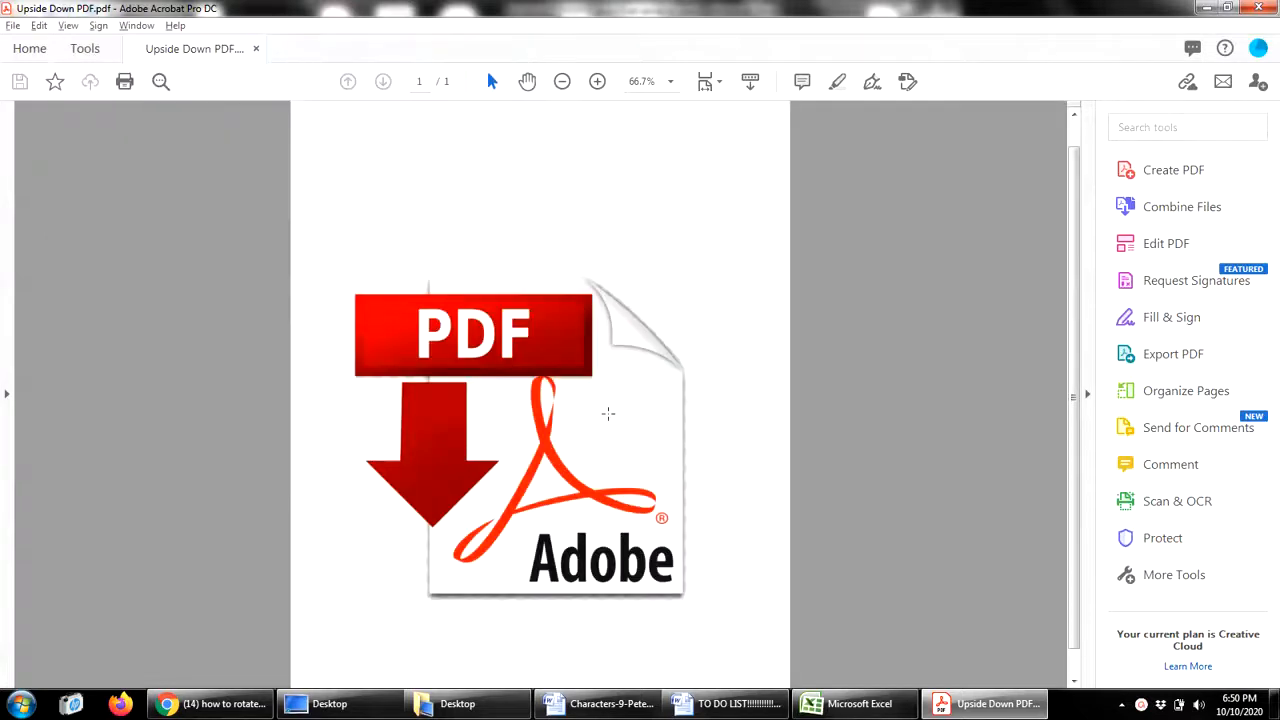
pyautogui.click(561, 81)
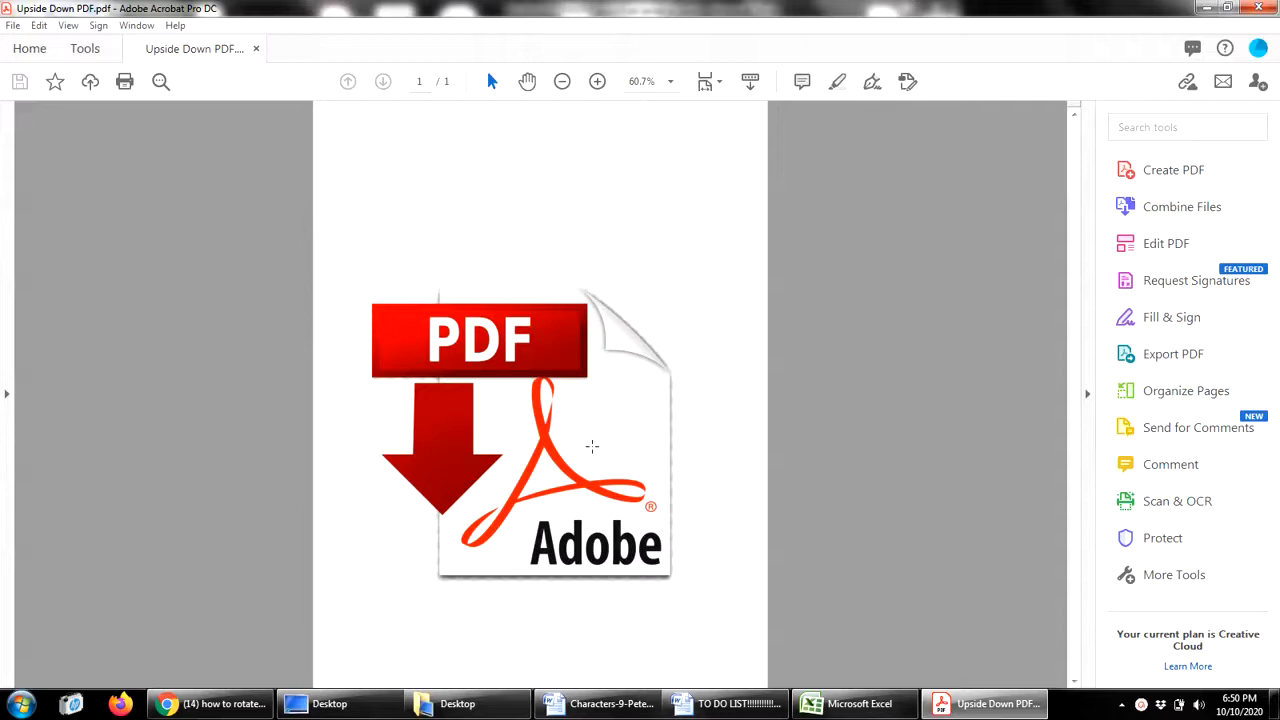
pyautogui.moveTo(595, 452)
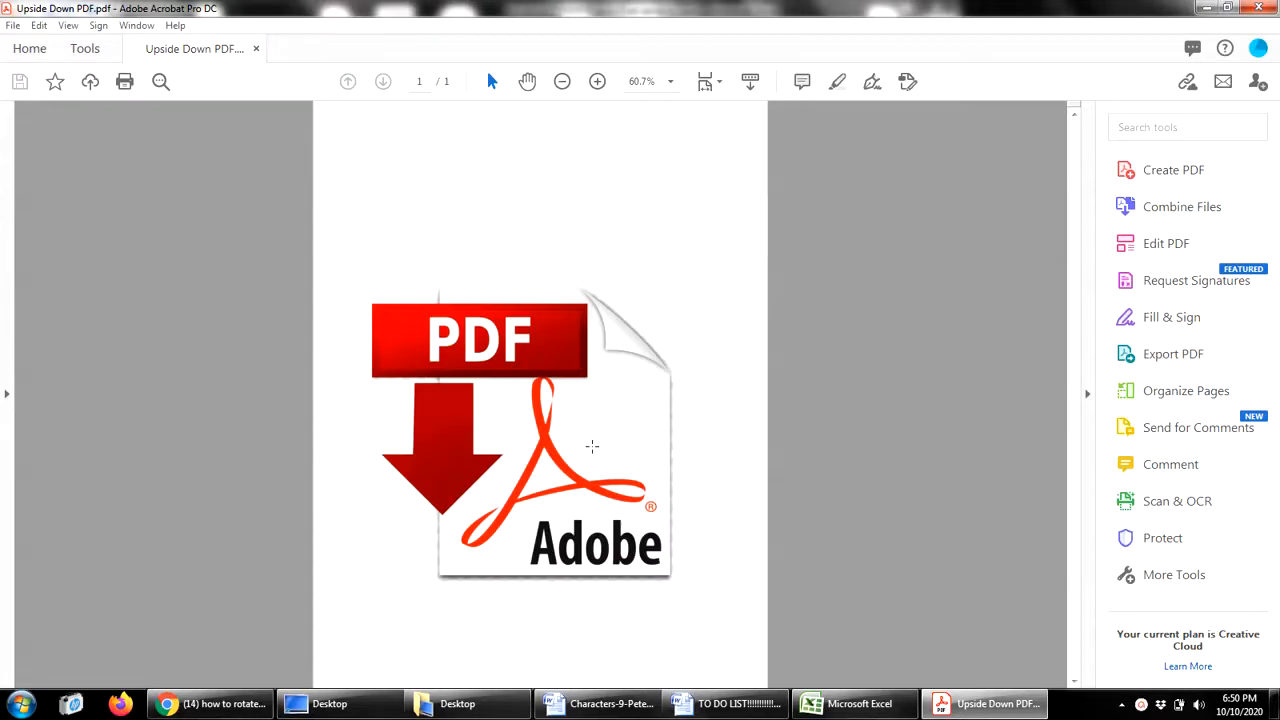
pyautogui.moveTo(174, 76)
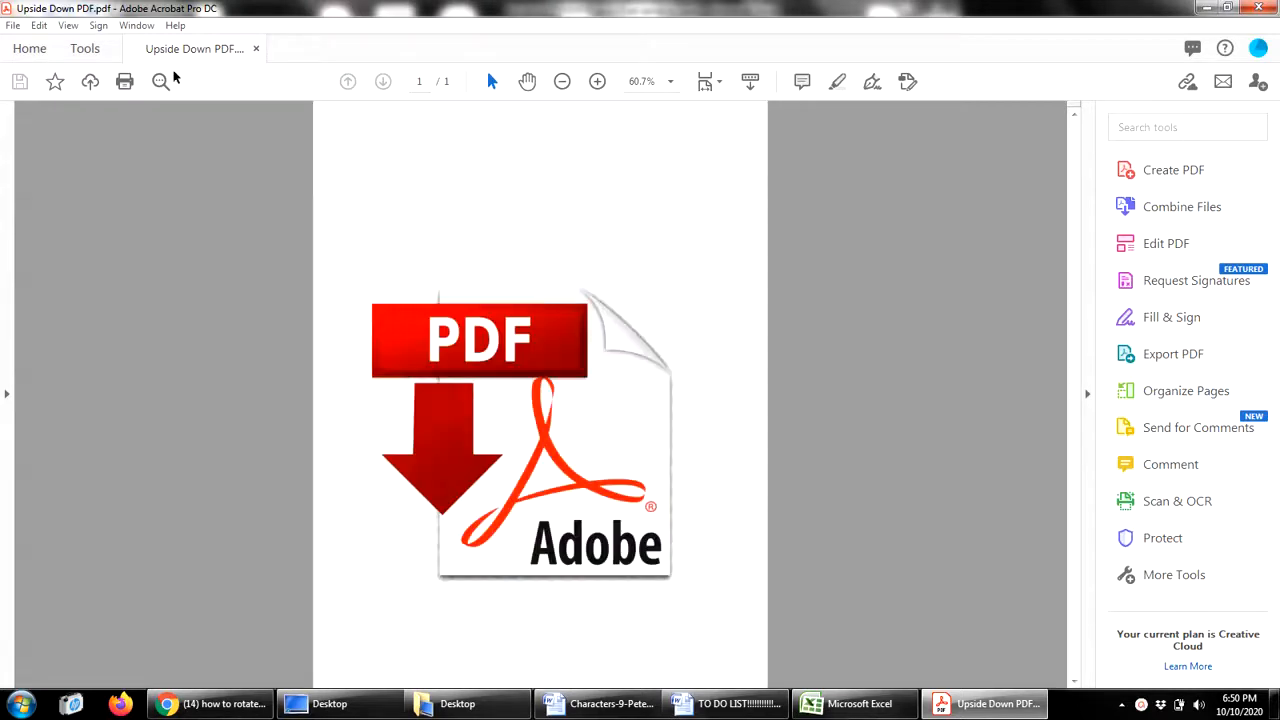
# Save a copy of the document to the Desktop as FIXED PDF.pdf.
pyautogui.click(13, 25)
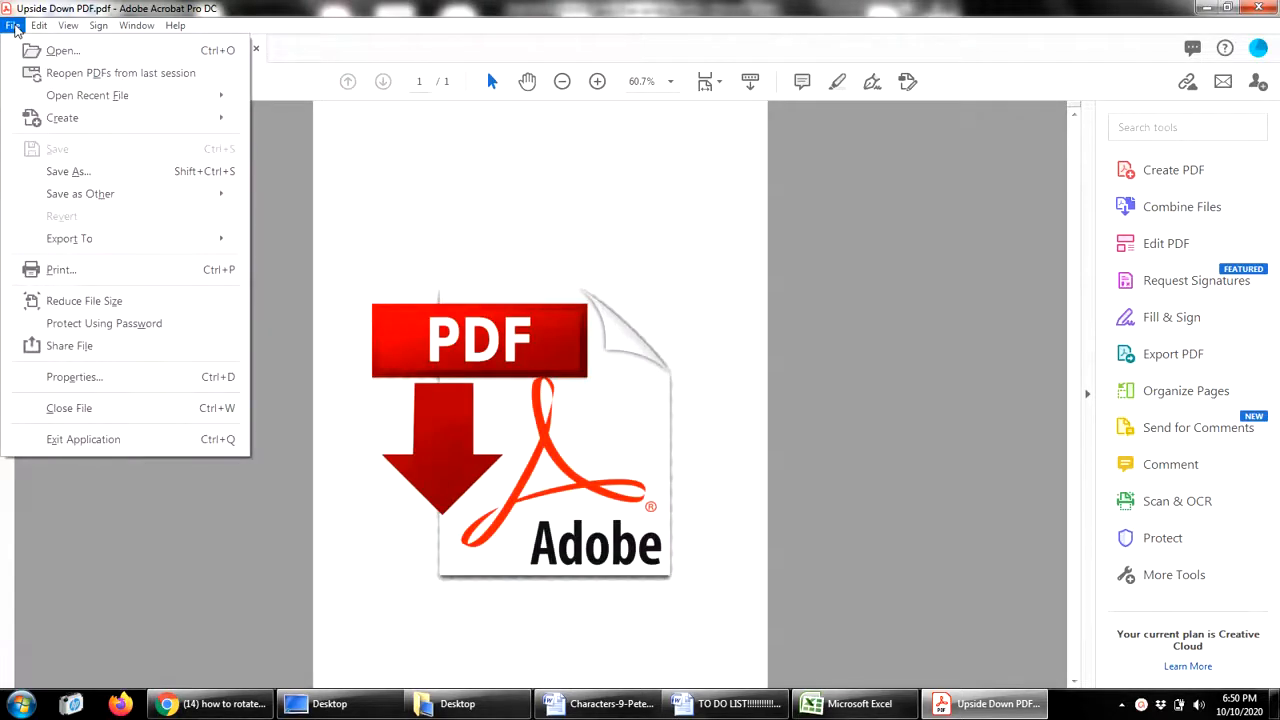
pyautogui.click(67, 171)
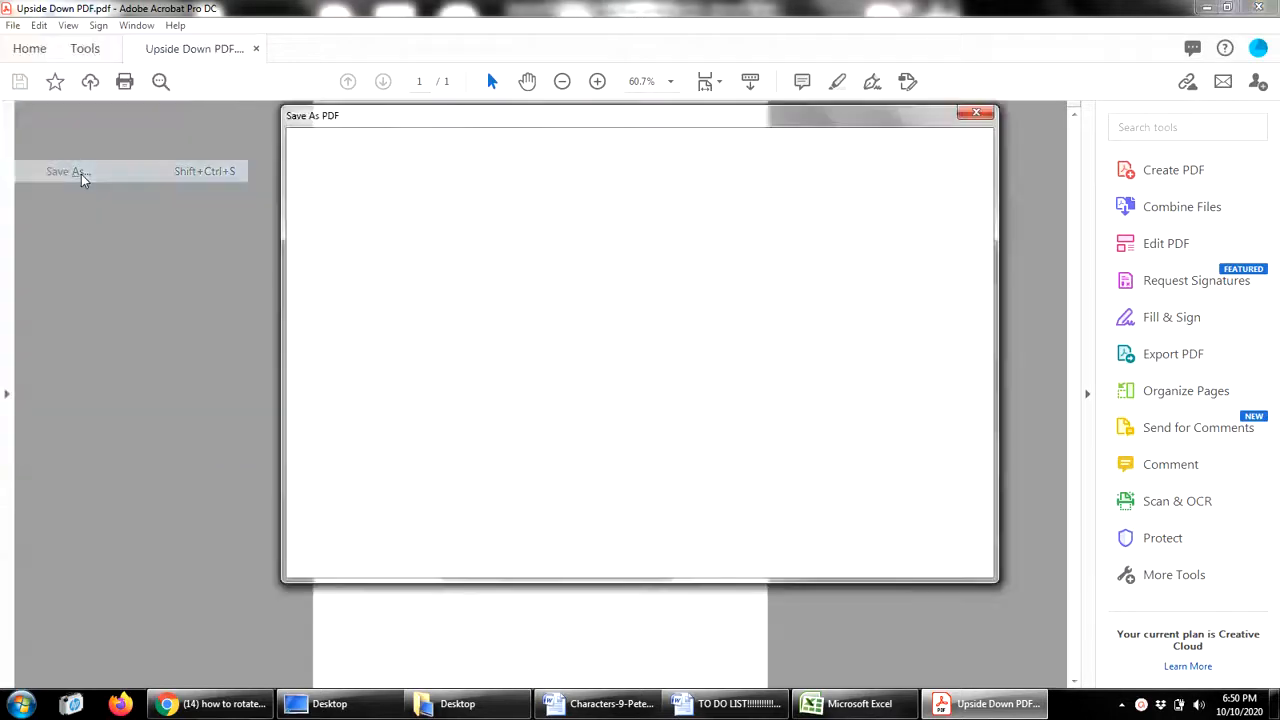
pyautogui.click(67, 171)
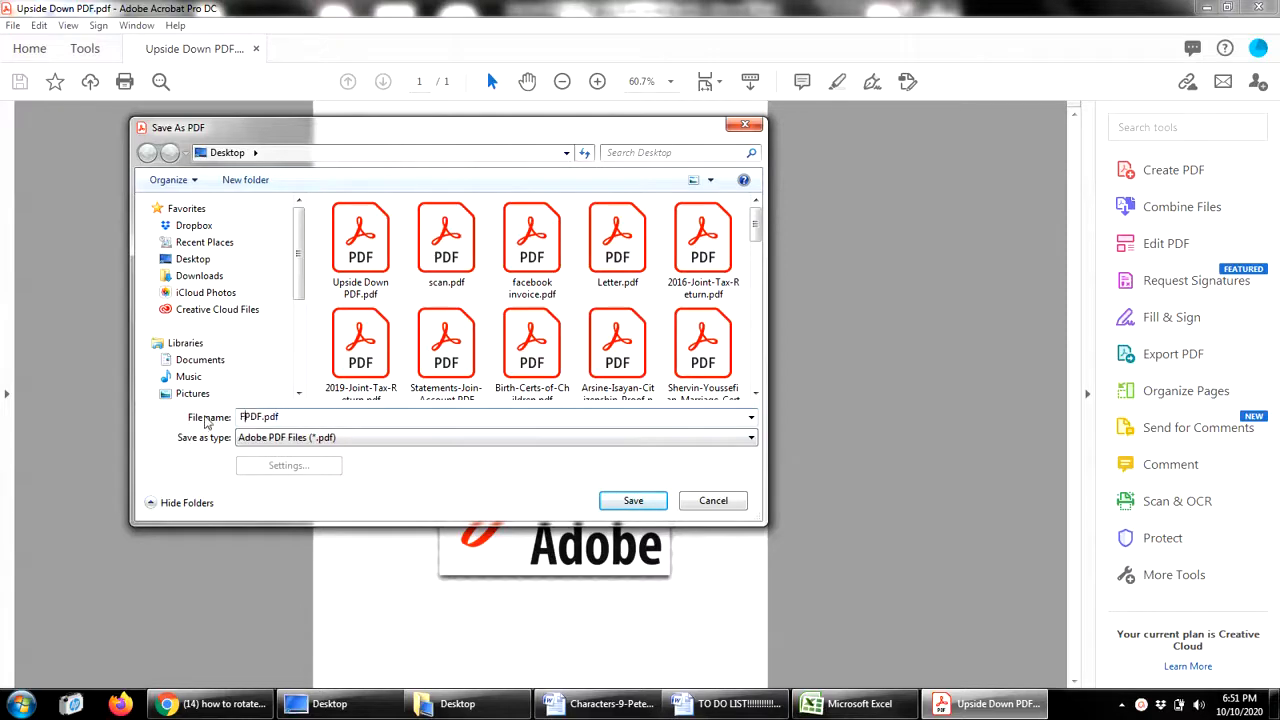
pyautogui.click(633, 500)
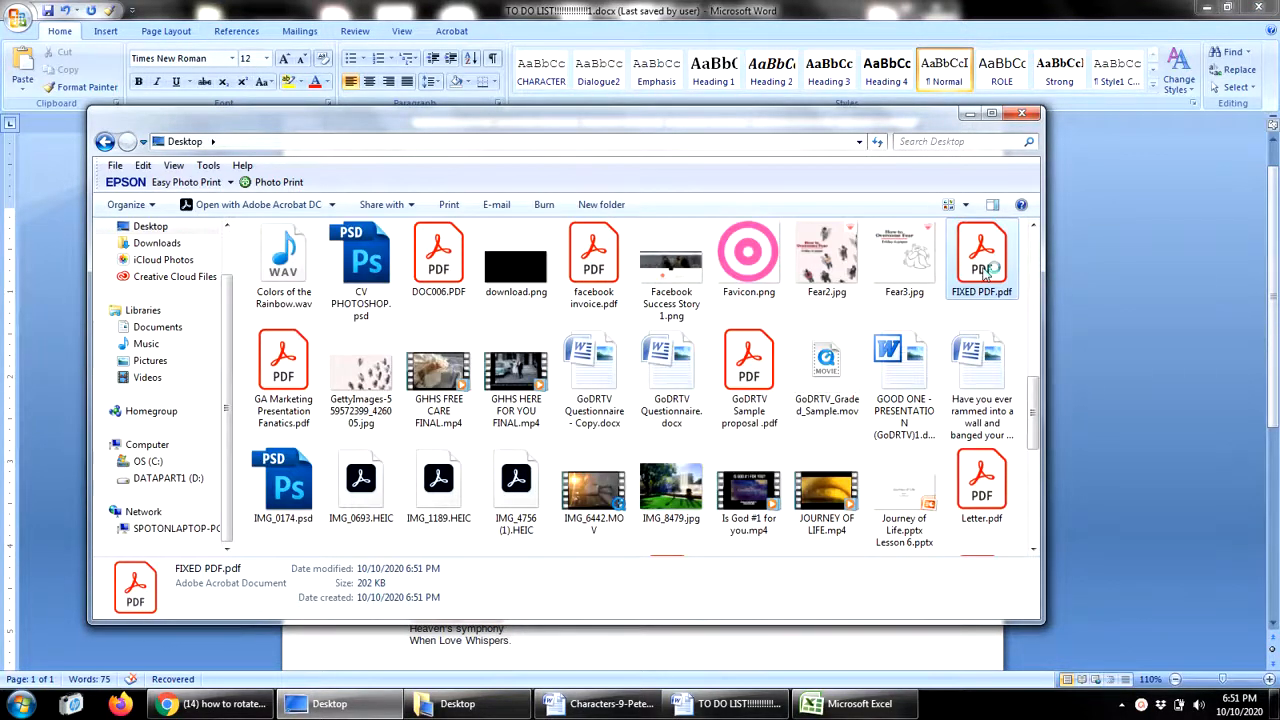
# Open FIXED PDF.pdf and print it to the Adobe PDF printer.
pyautogui.doubleClick(981, 250)
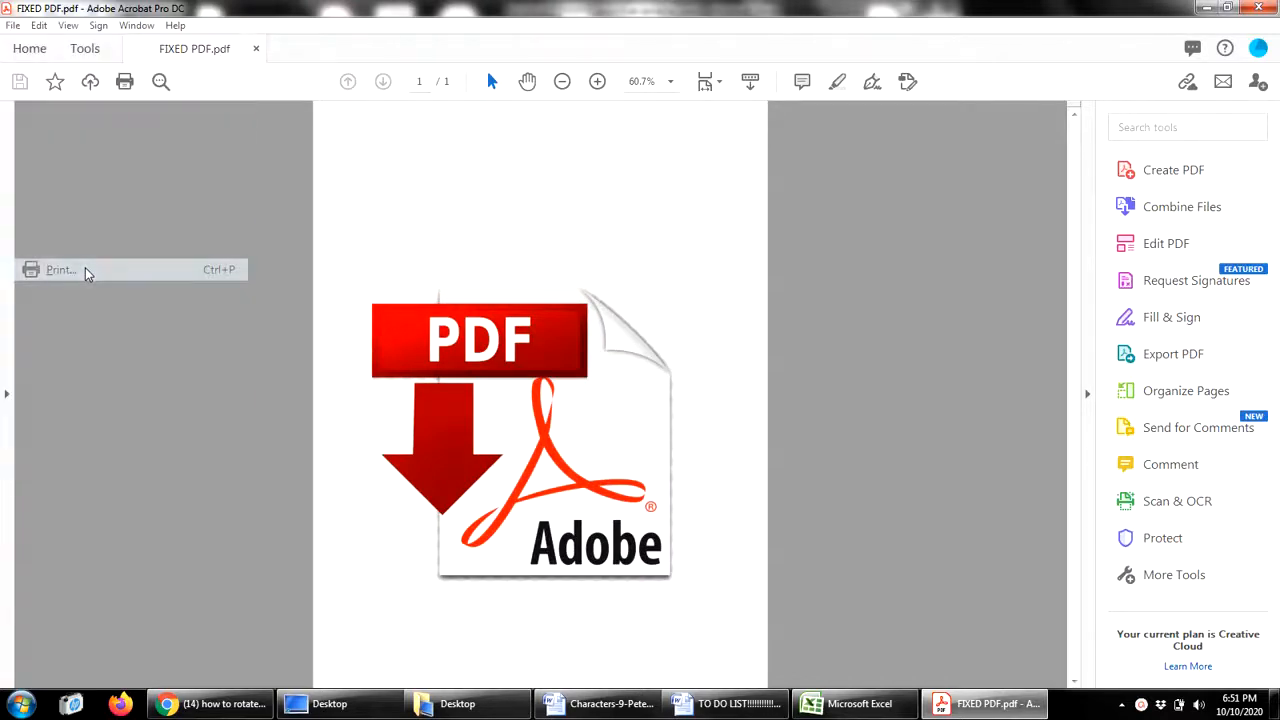
pyautogui.click(60, 269)
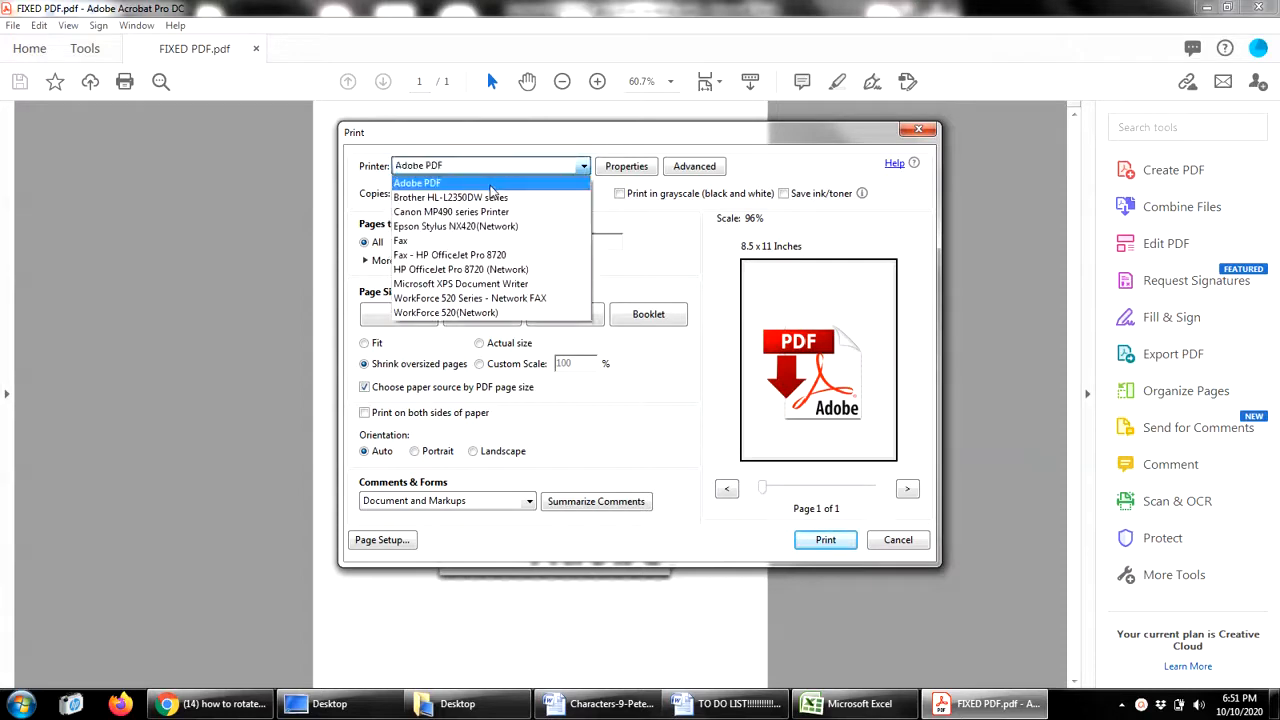
pyautogui.click(417, 182)
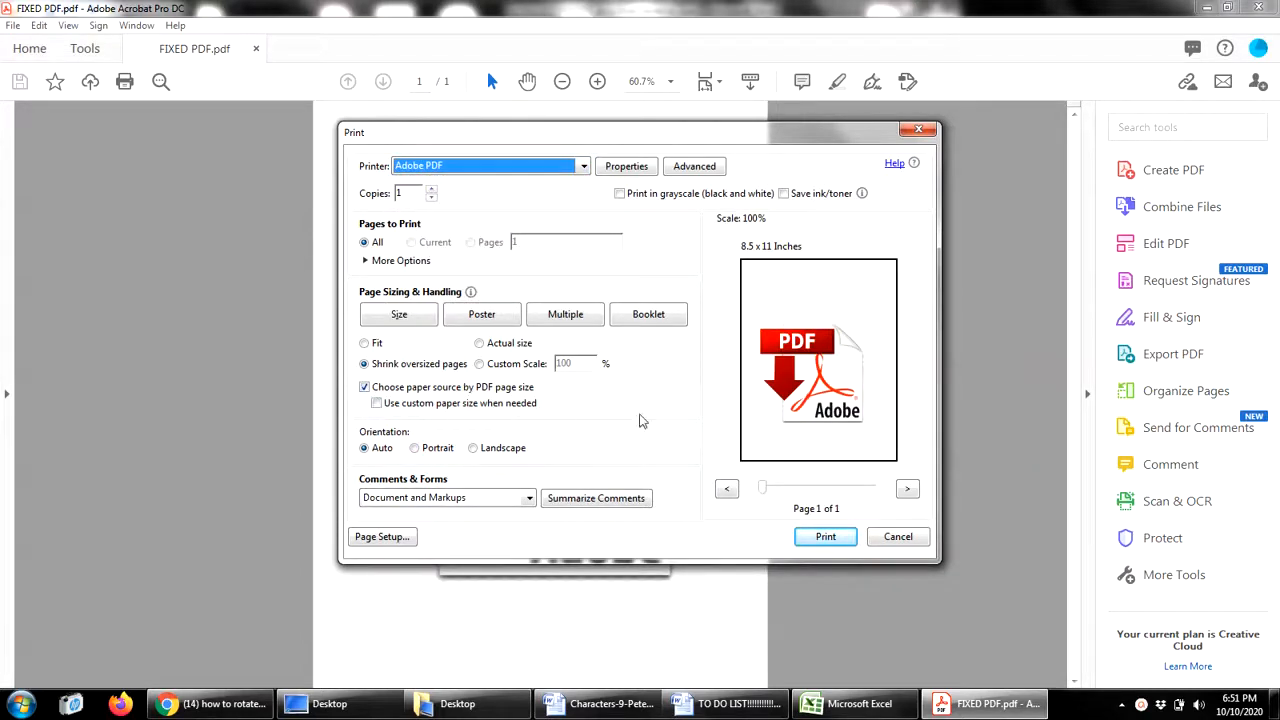
pyautogui.click(825, 536)
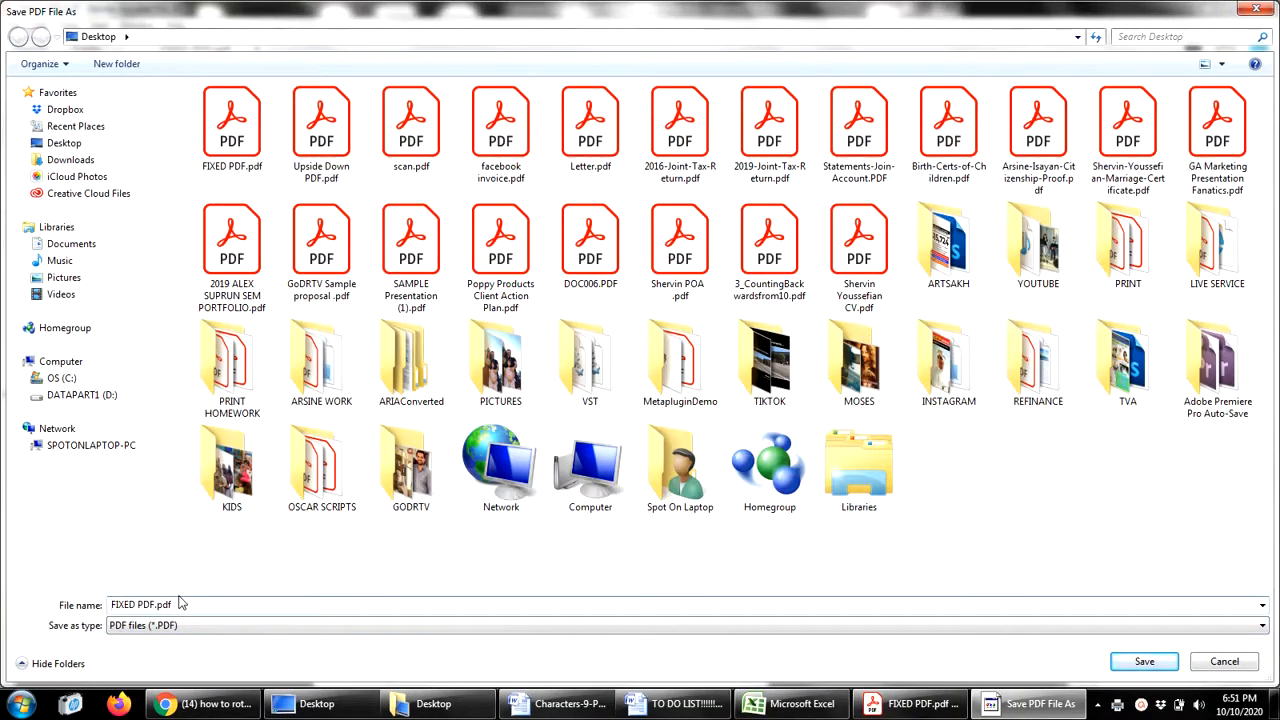
# Name the printed output REALLY FIXED PDF and save it.
pyautogui.click(1144, 661)
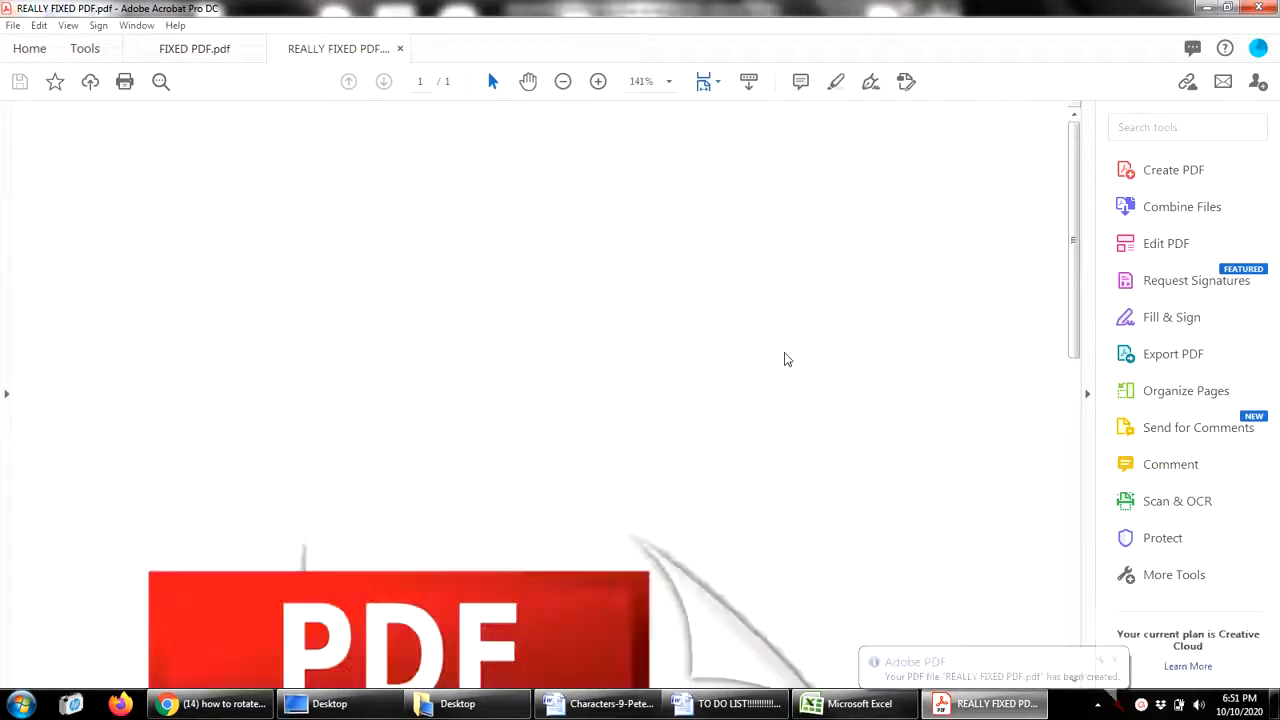
# Bring the Desktop Explorer window back to the front.
pyautogui.click(563, 81)
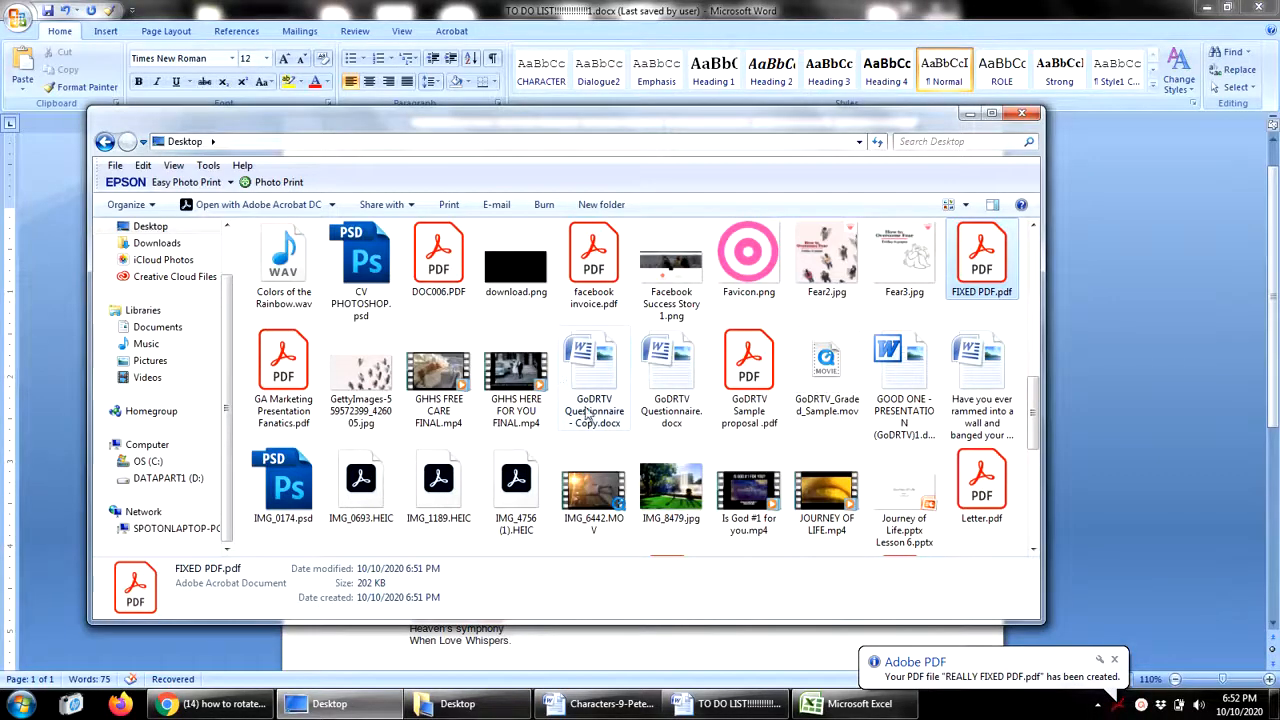
pyautogui.click(593, 378)
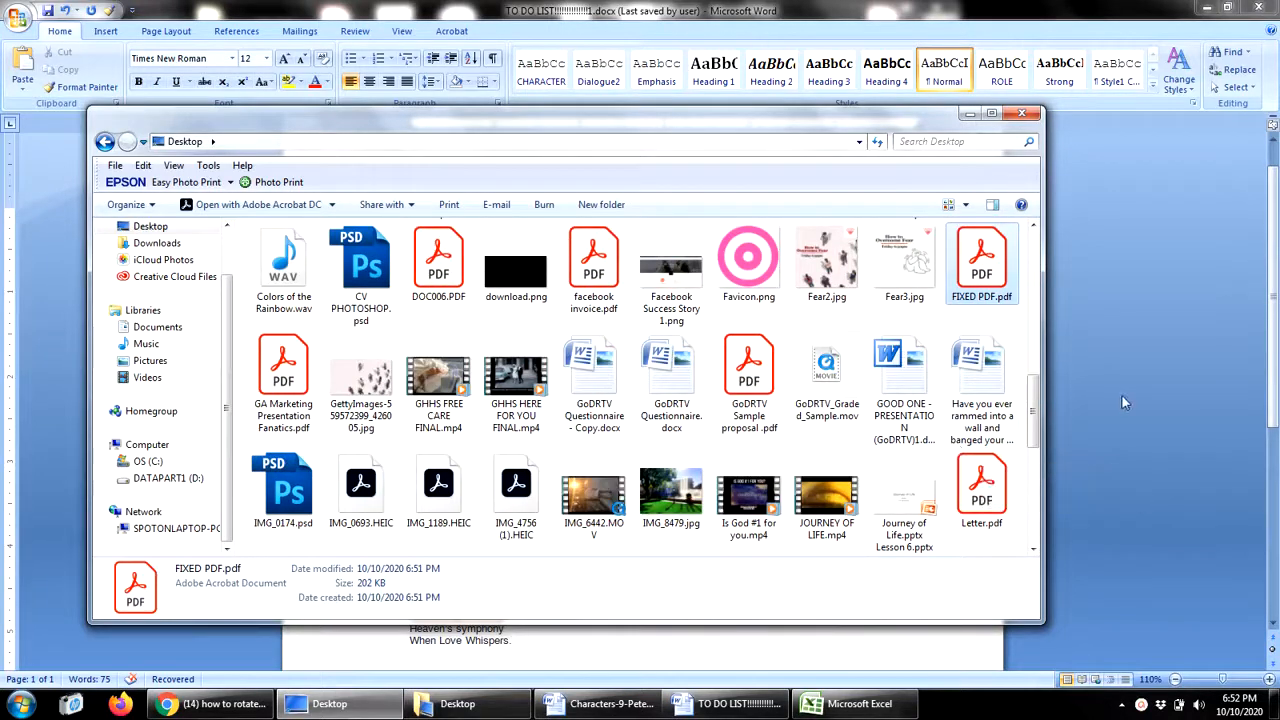
# Open REALLY FIXED PDF.pdf from the Desktop and fit the whole page in view.
pyautogui.scroll(-3)
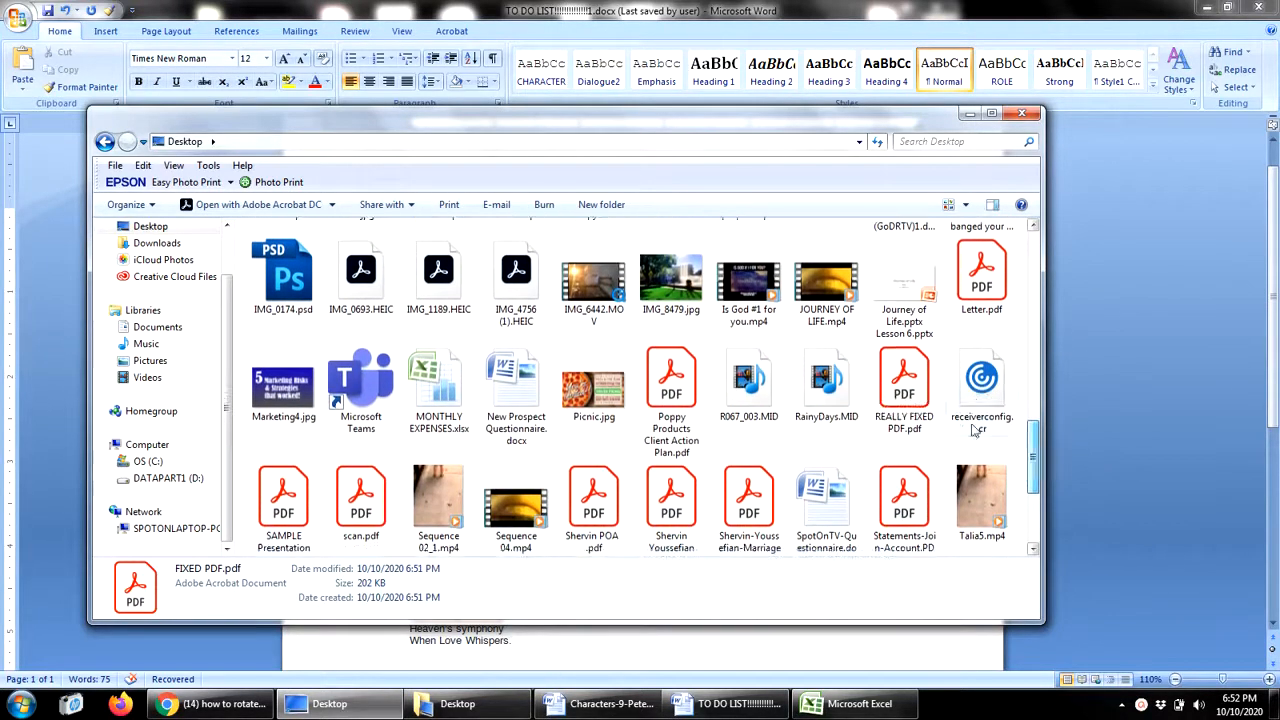
pyautogui.doubleClick(904, 385)
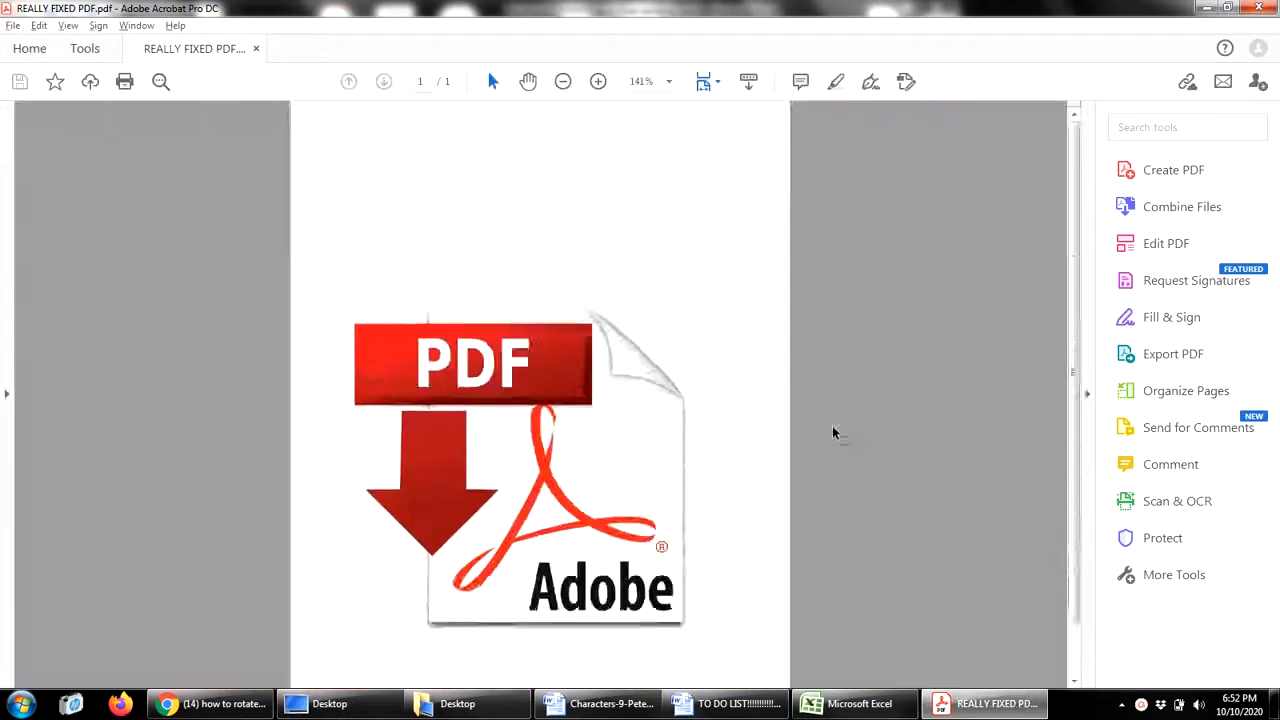
pyautogui.click(562, 81)
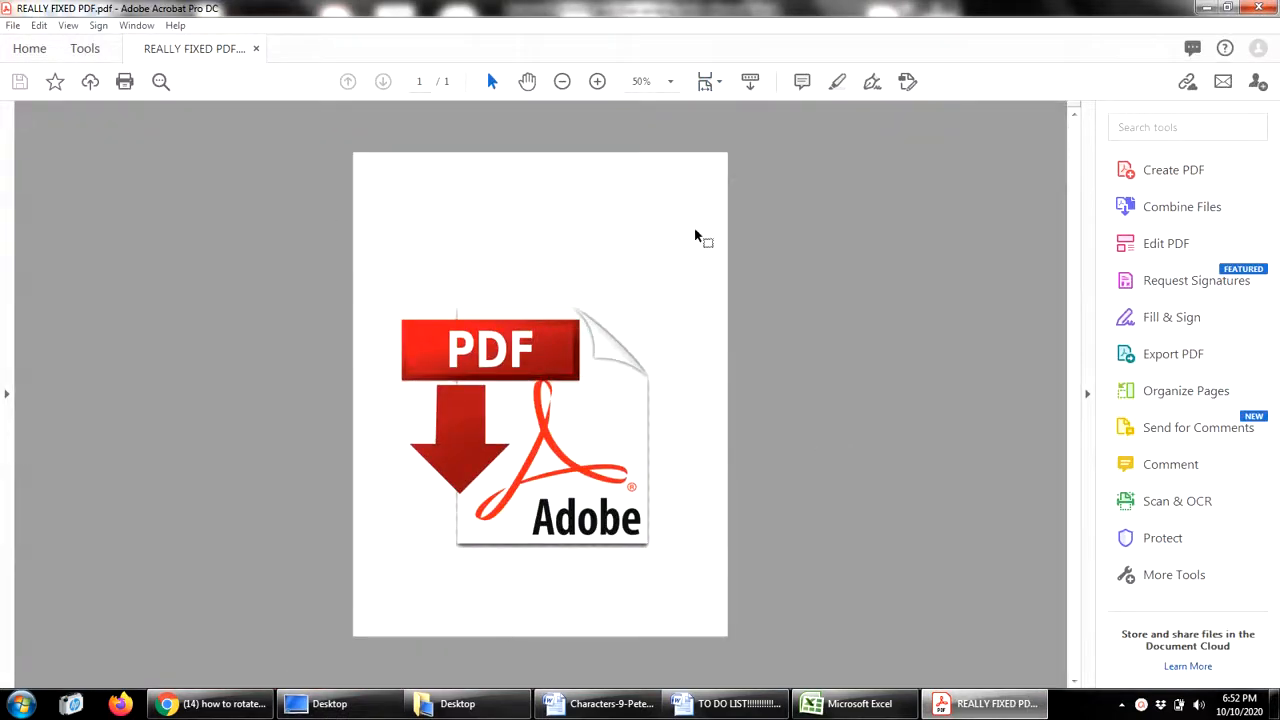
pyautogui.moveTo(173, 302)
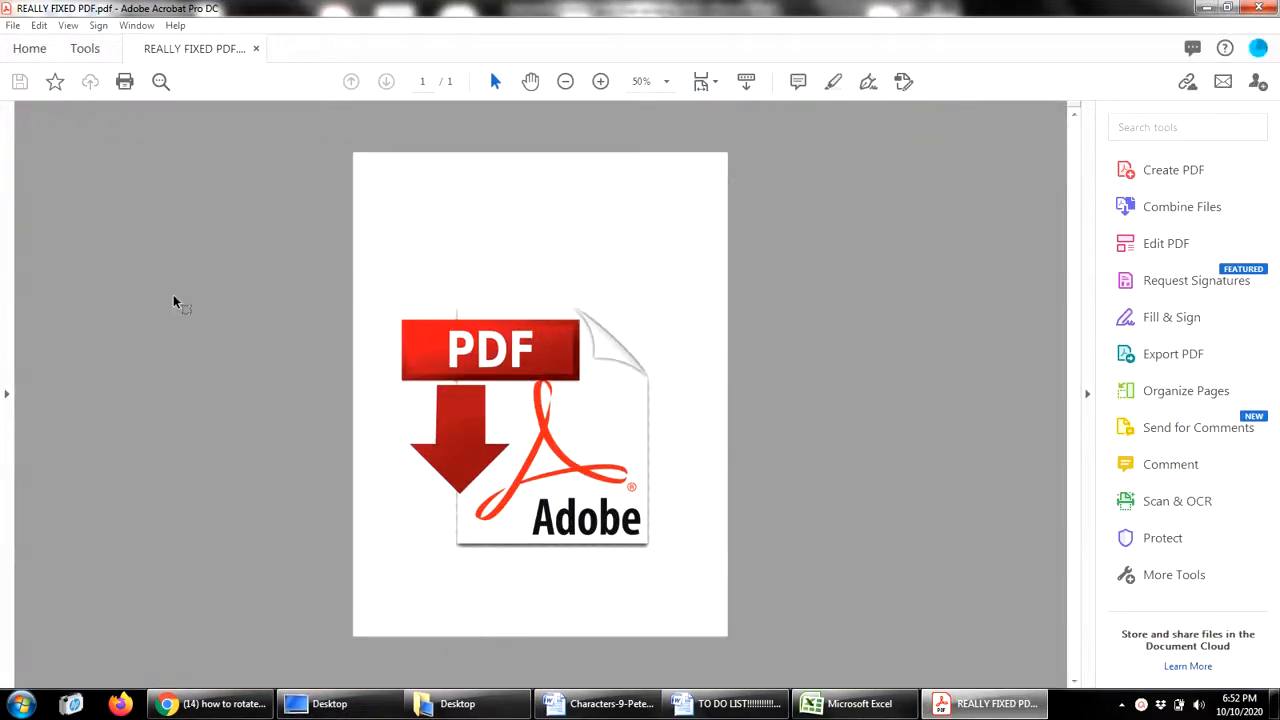